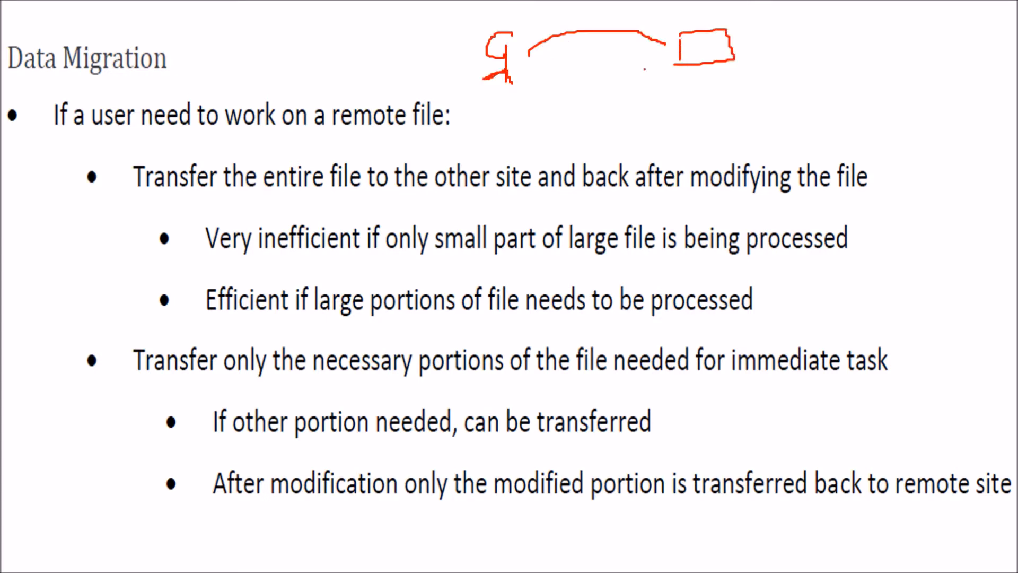
Step: Sketch a red return line beneath the transfer arc and a larger red box below the remote file
{"action": "left_click_drag", "start_coordinate": [572, 77], "coordinate": [646, 75]}
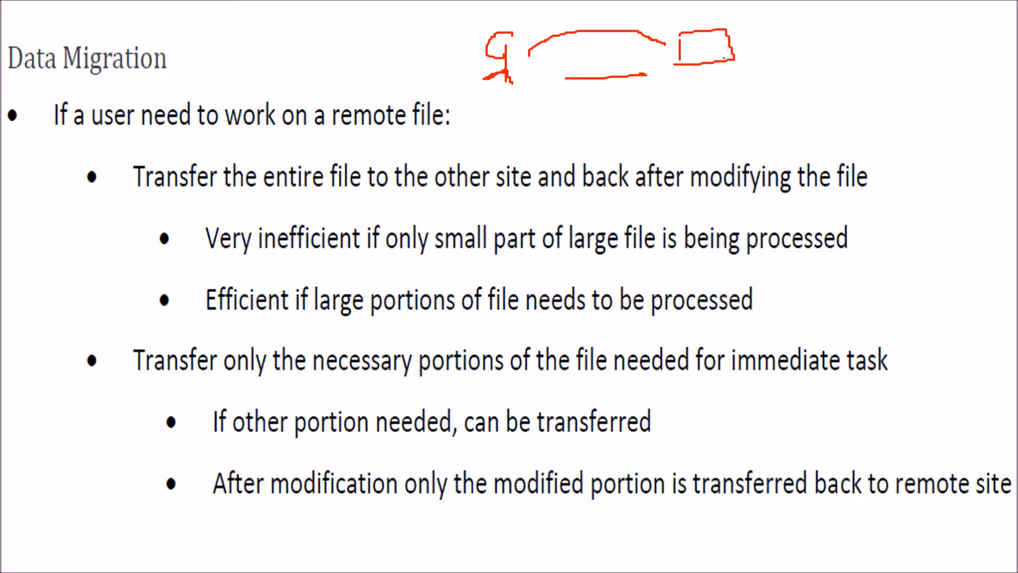
{"action": "left_click_drag", "start_coordinate": [713, 77], "coordinate": [883, 113]}
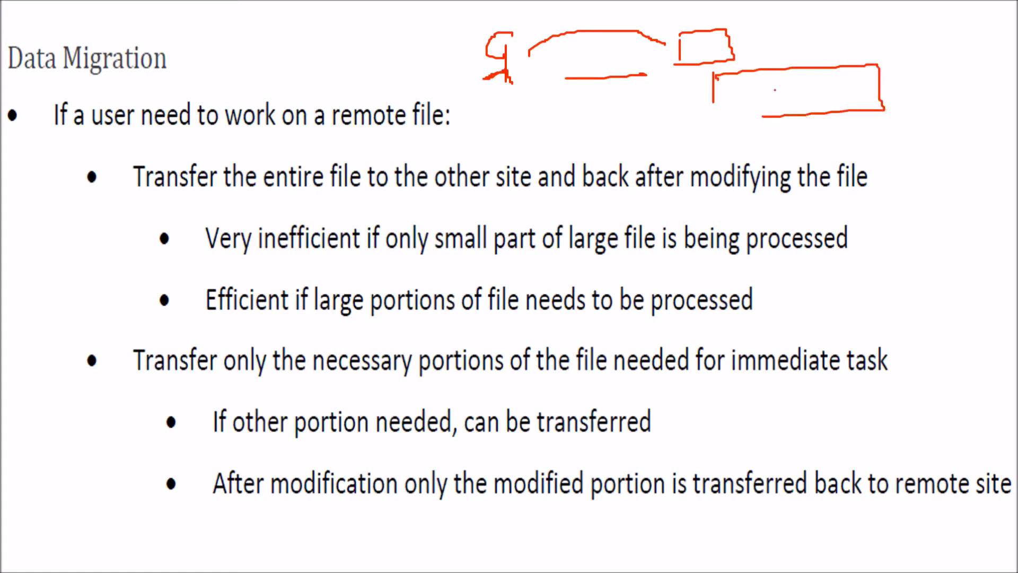